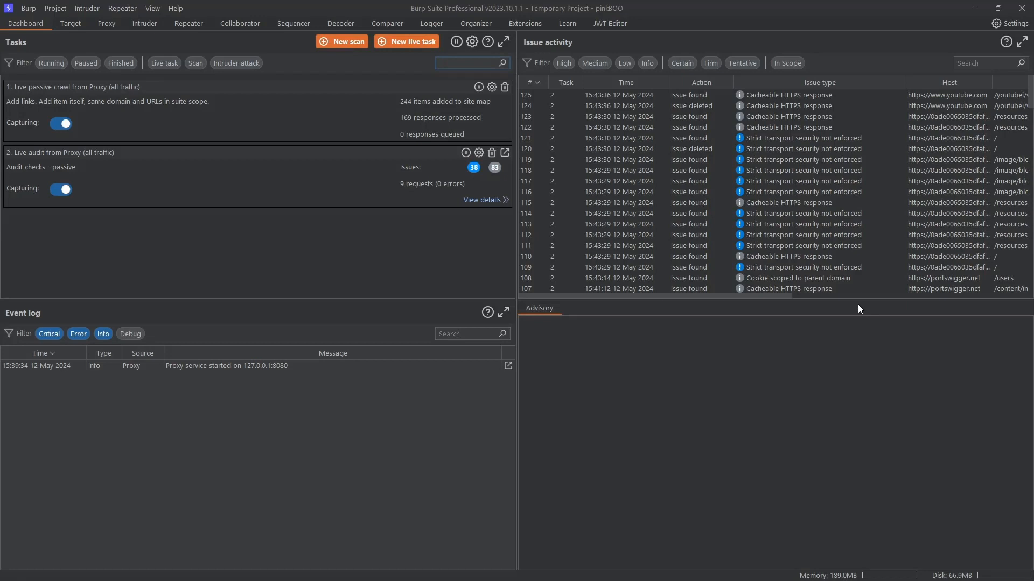
mouse_move(530, 25)
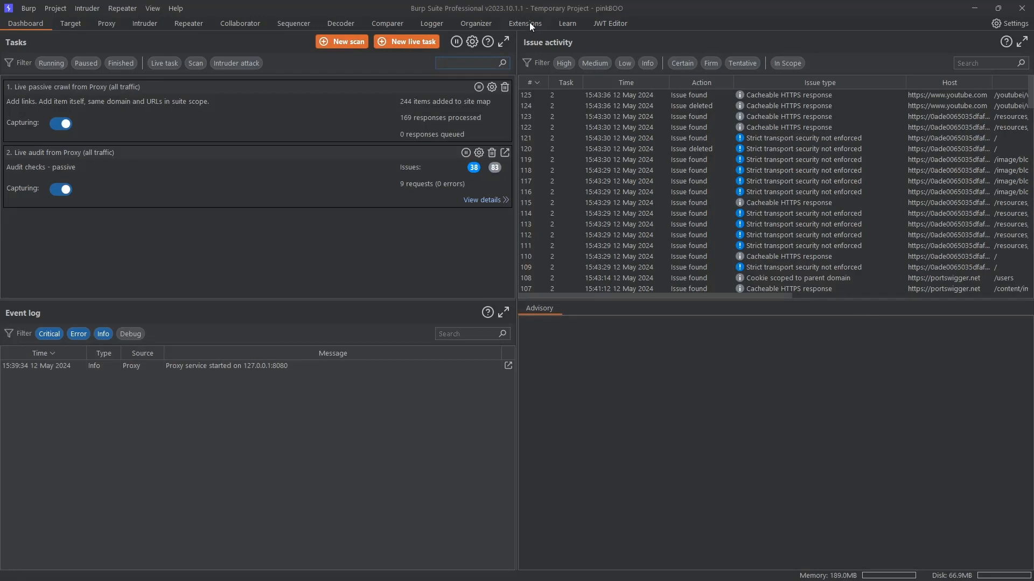
Search the BApp Store for 'jwt ed' and view JWT Editor's details, confirming it is installed.
left_click(525, 23)
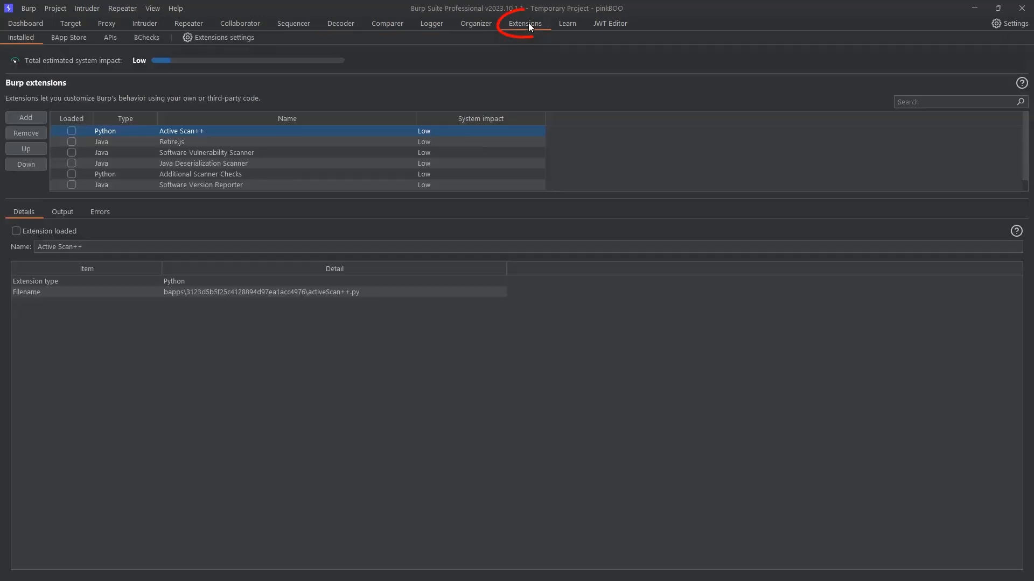
left_click(69, 37)
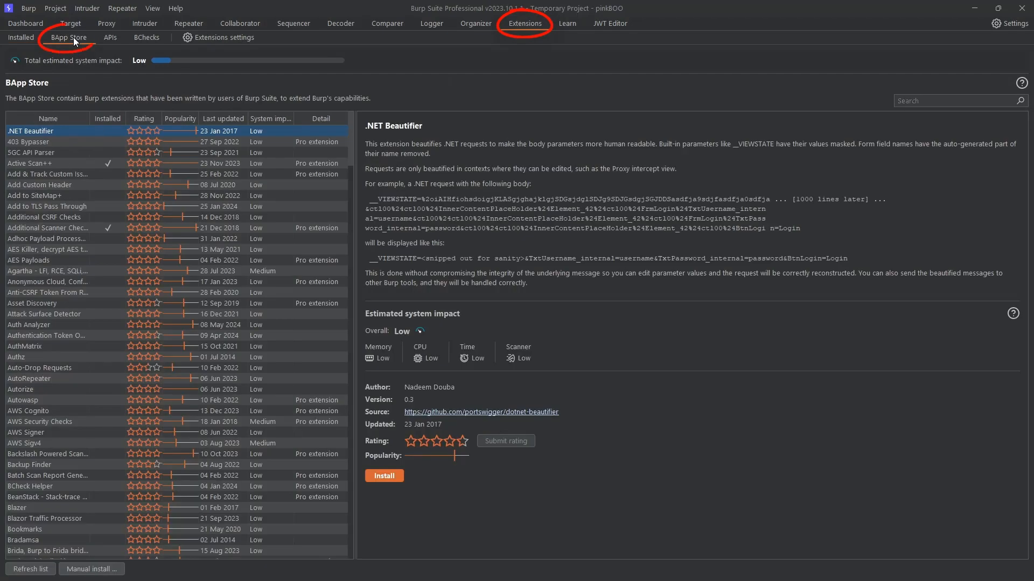
left_click(956, 100)
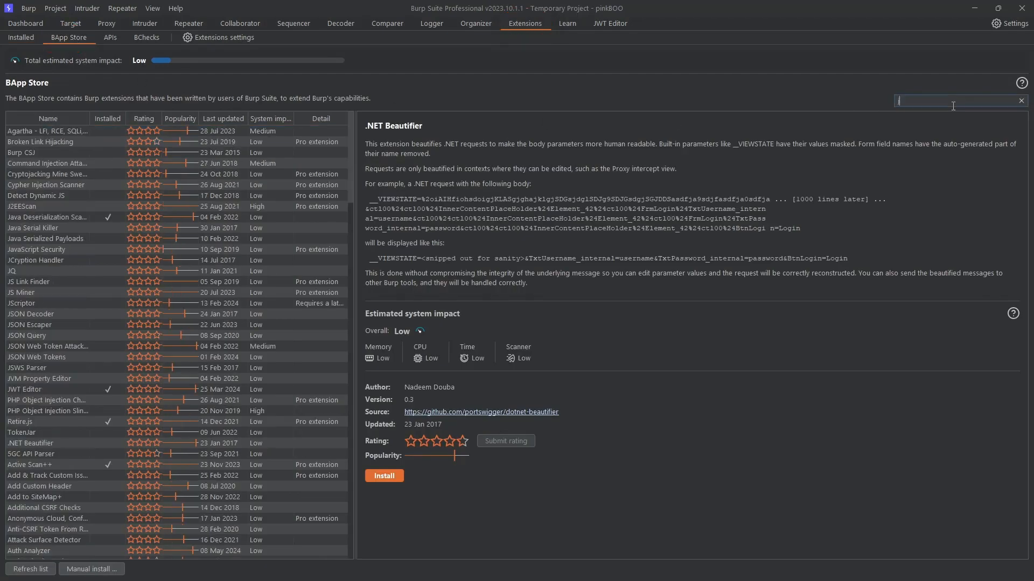
type("jwt ed")
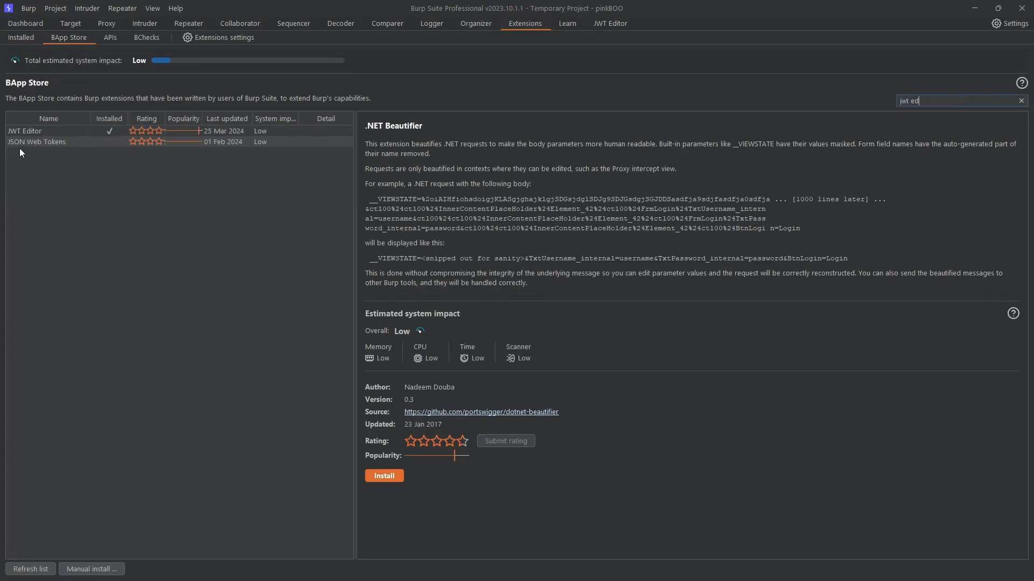
left_click(25, 130)
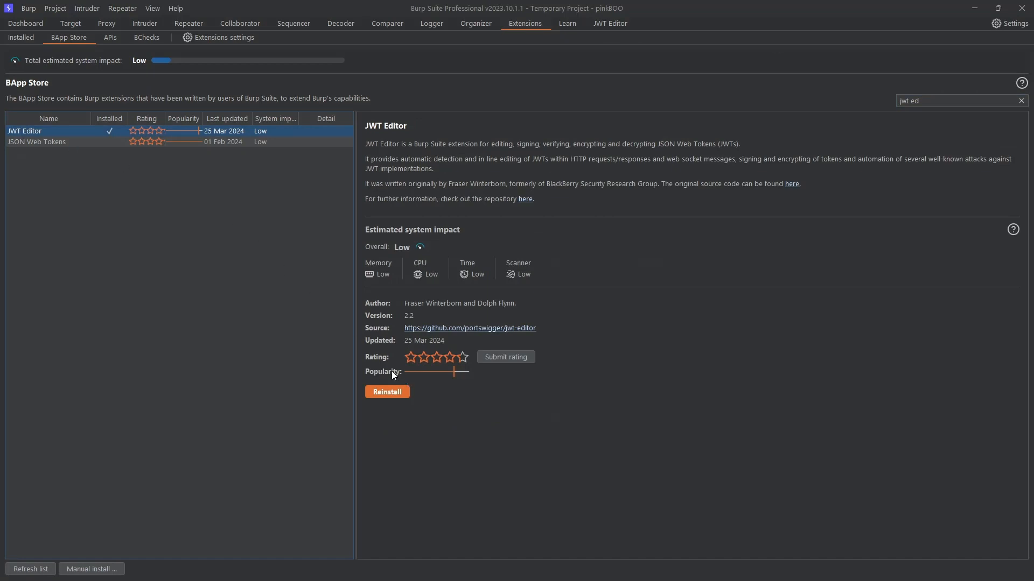
left_click(387, 392)
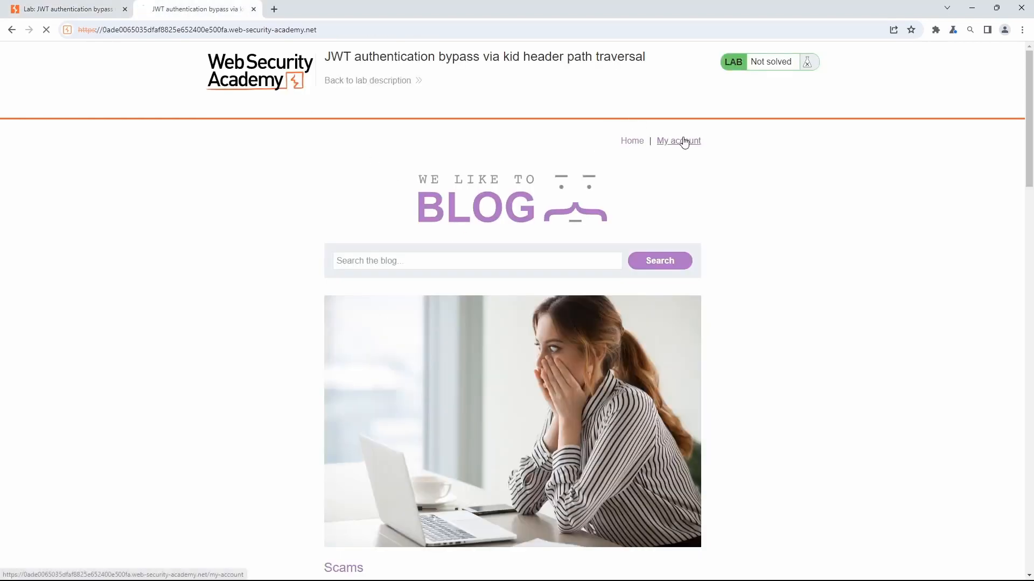
Go to the lab blog's My account page.
left_click(678, 140)
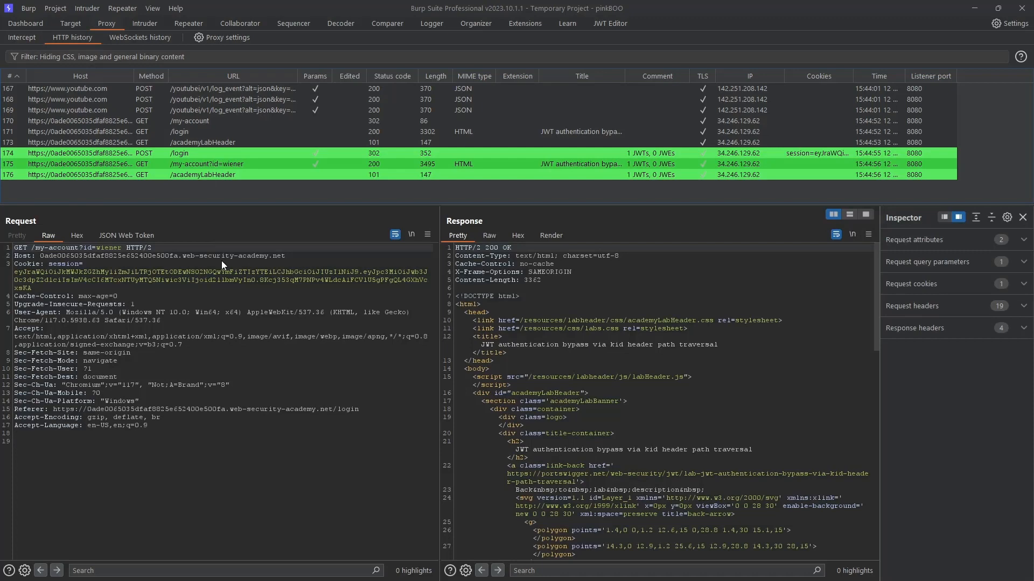
Load the my-account request into Repeater and resend it, getting wiener's account page.
left_click(187, 23)
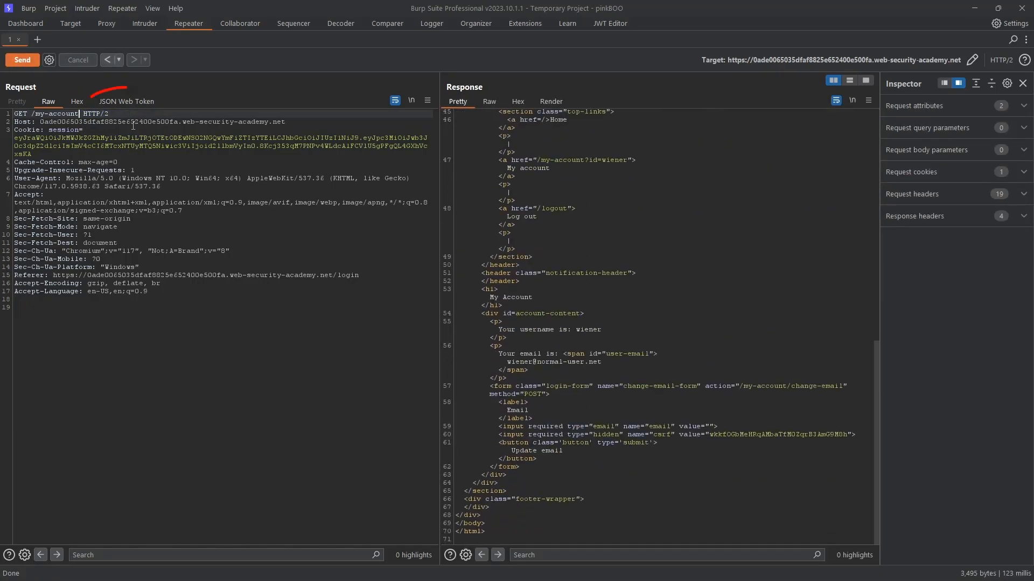
View the session cookie decoded as a JSON Web Token to edit its kid header.
left_click(126, 102)
type("\"kid\": \"../../../dev/null\",")
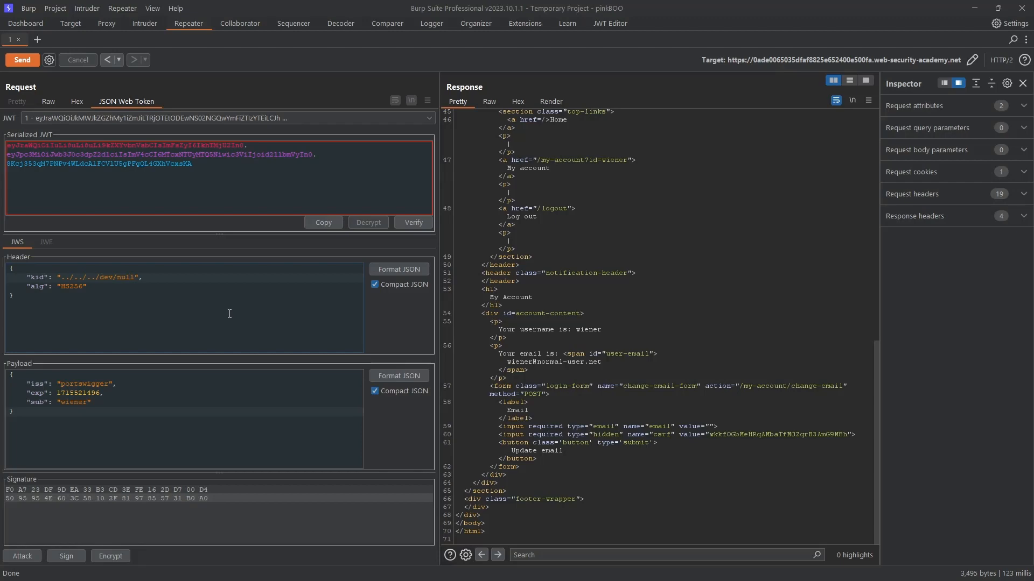
mouse_move(41, 530)
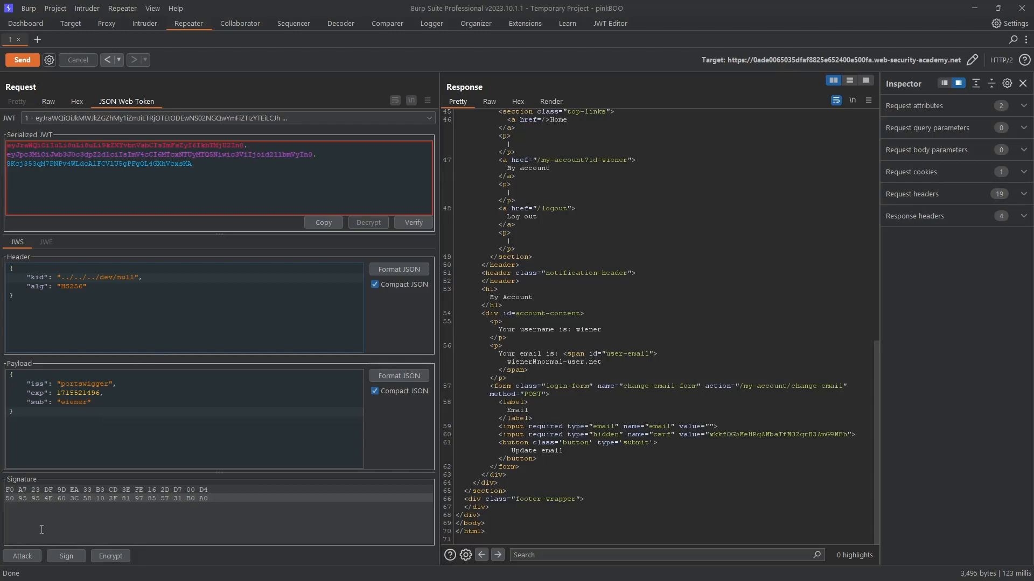
Sign the token with an empty key (HS256) and send it, still returning wiener's page.
left_click(21, 555)
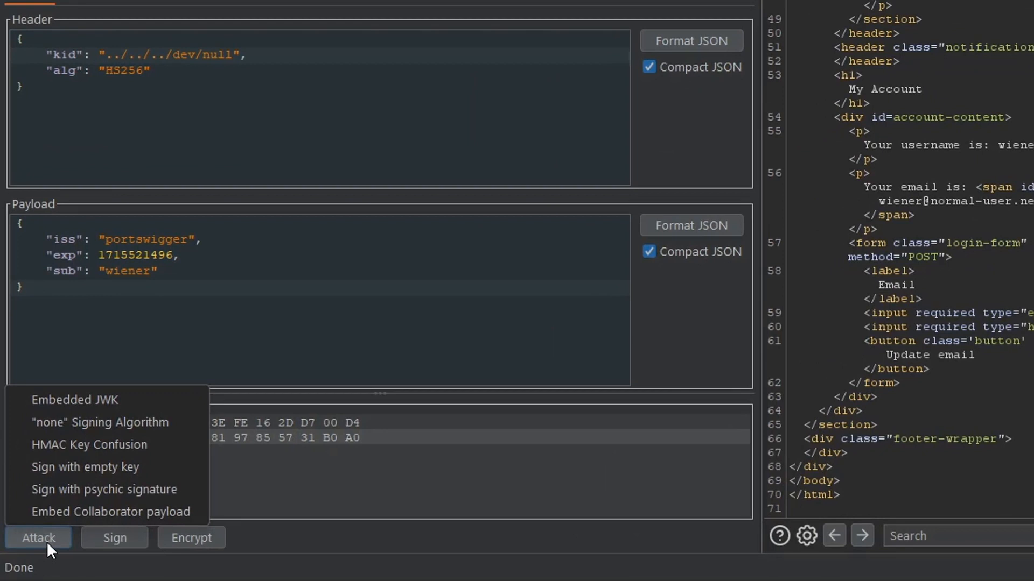
mouse_move(103, 489)
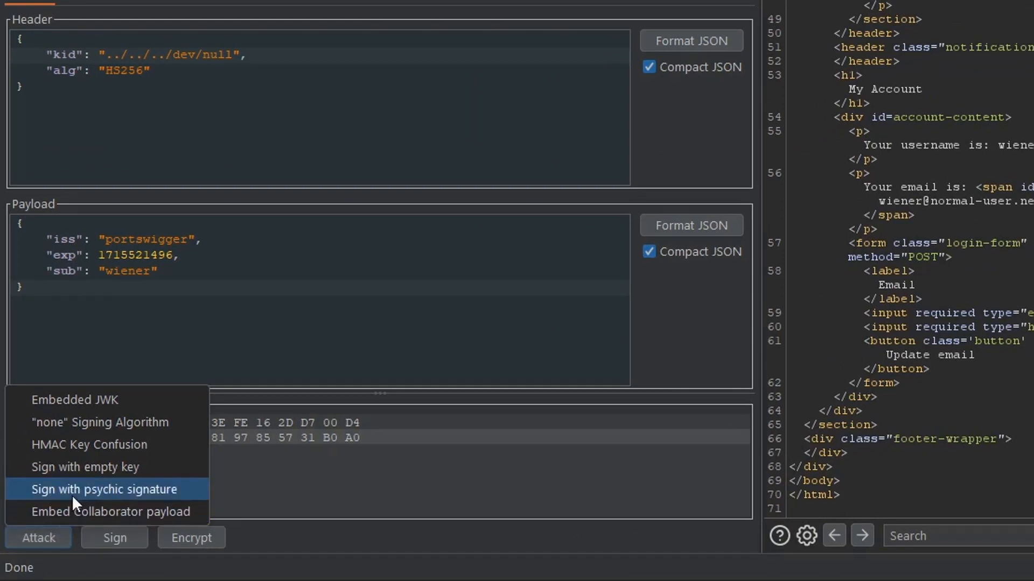
left_click(104, 489)
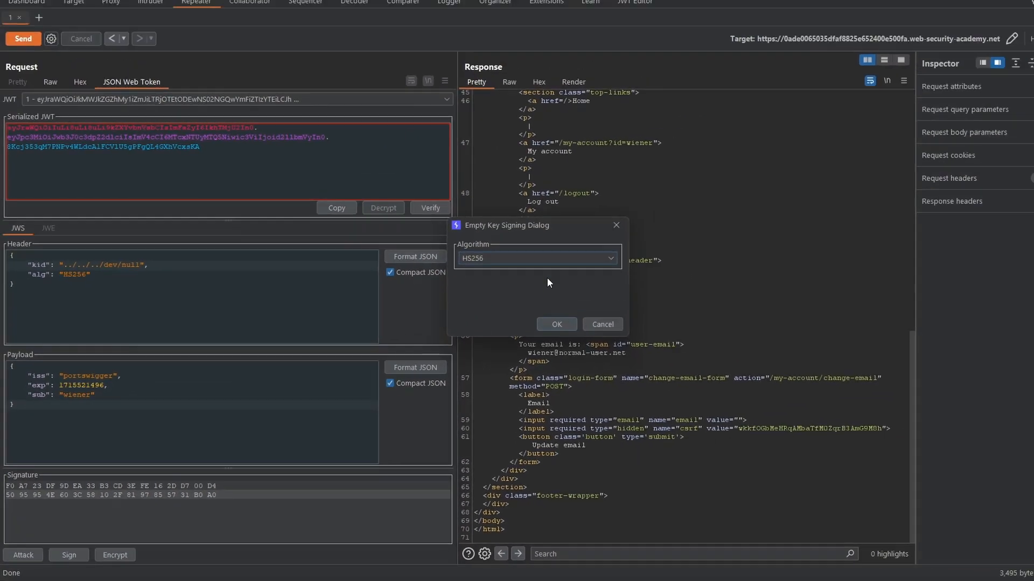
left_click(556, 324)
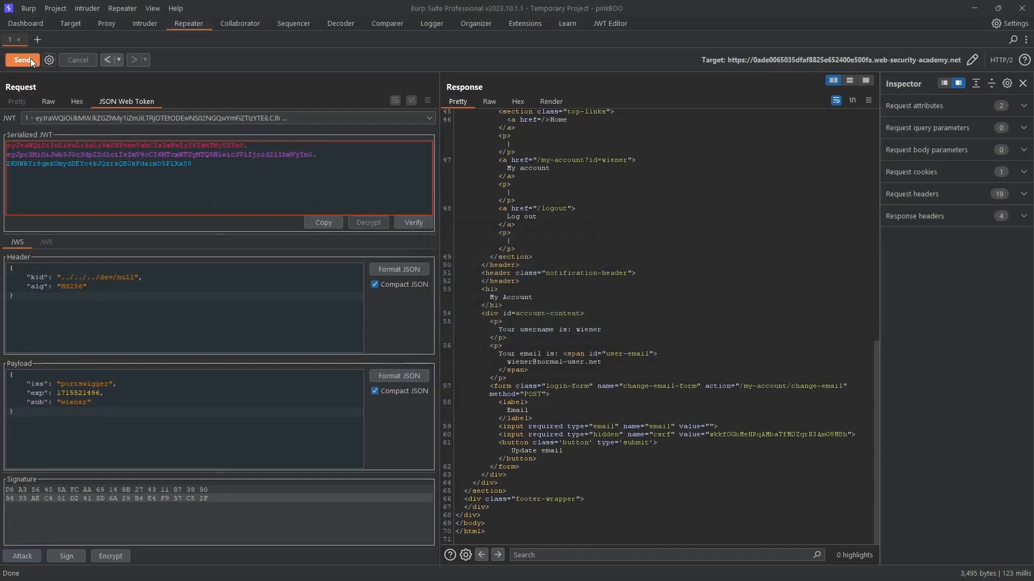
left_click(22, 59)
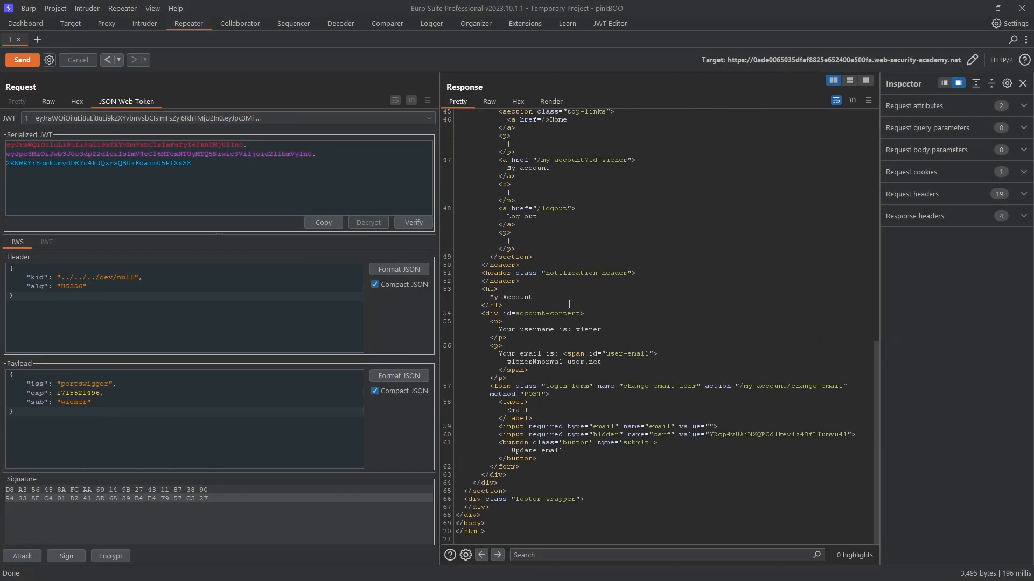
left_click_drag(500, 329, 600, 330)
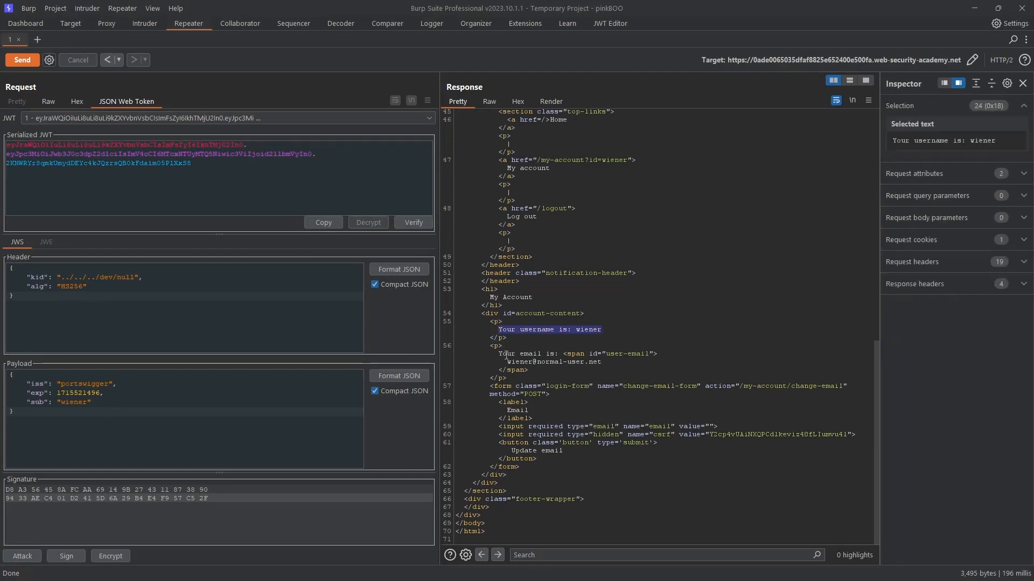
Change the sub claim to administrator and re-sign the token with an empty key.
double_click(72, 402)
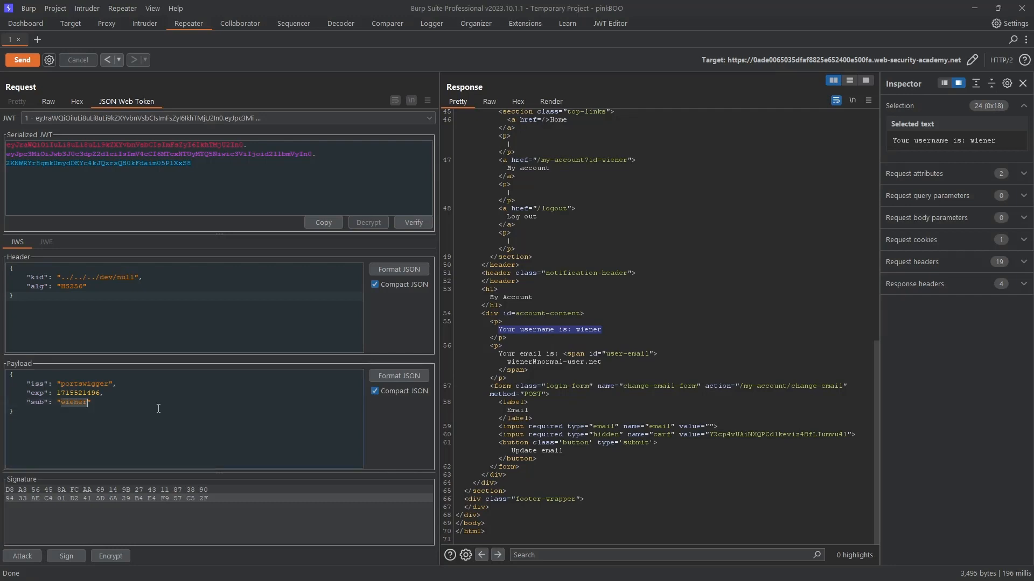
type("administrato")
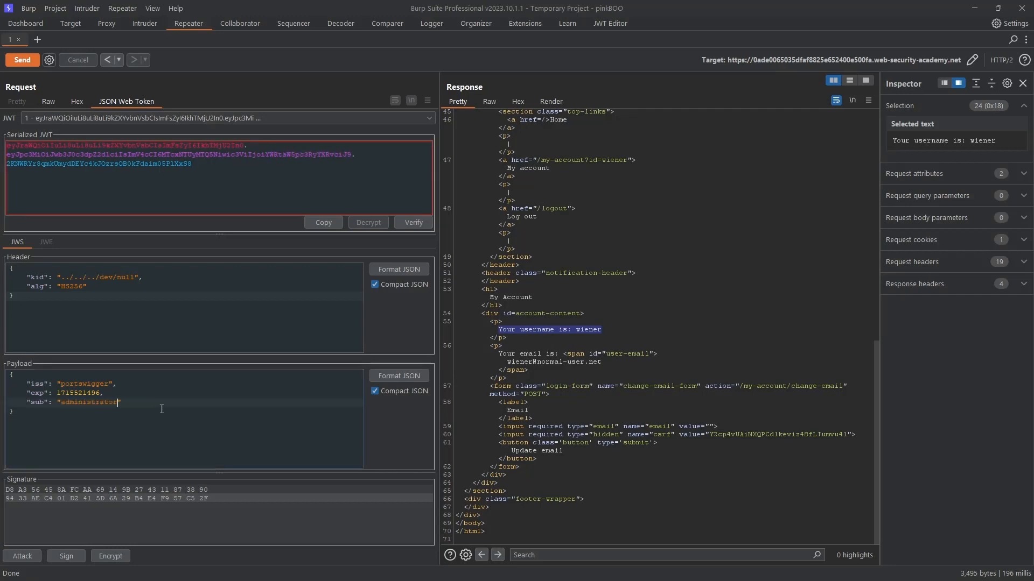
left_click(21, 555)
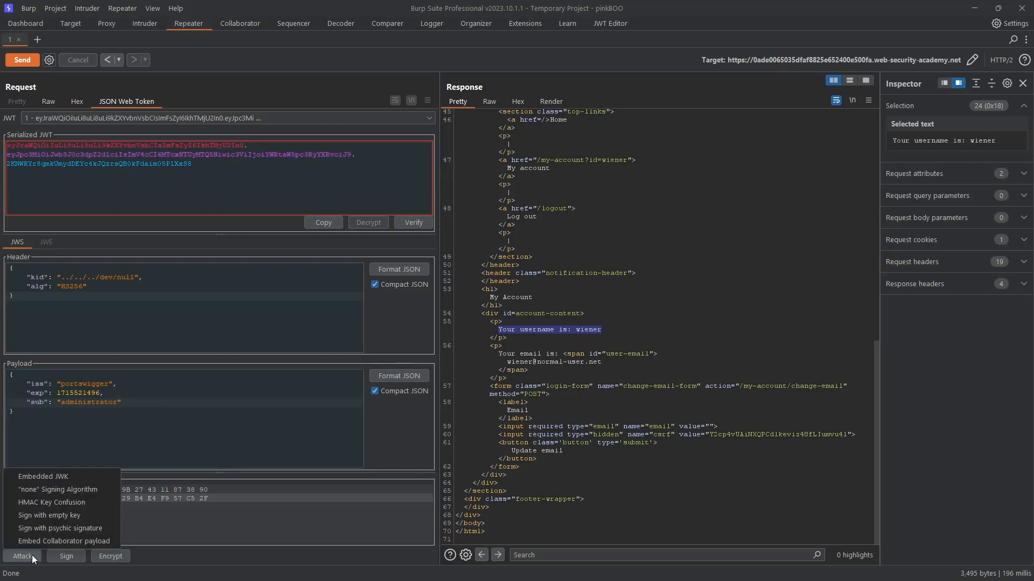
left_click(48, 514)
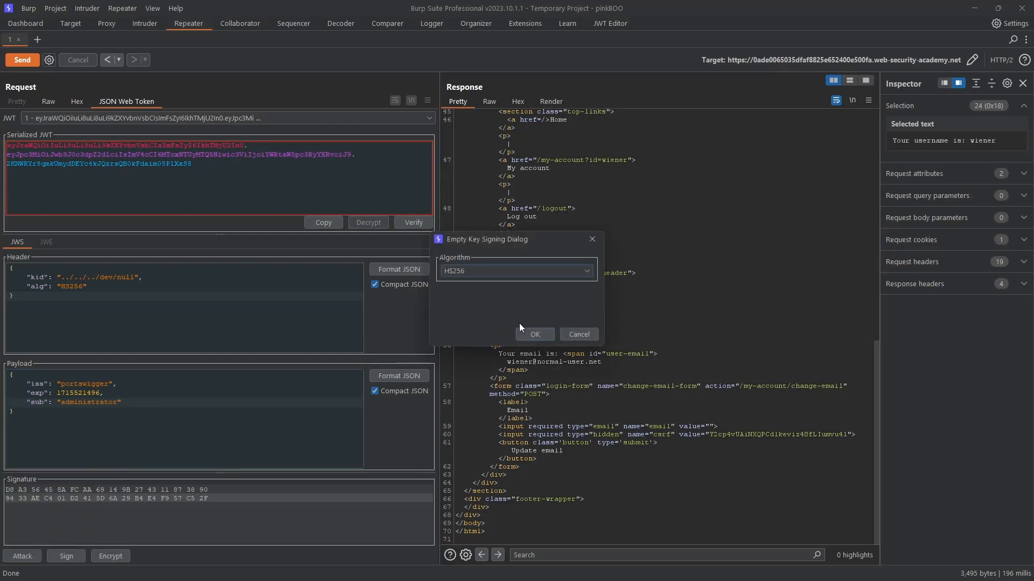
left_click(534, 334)
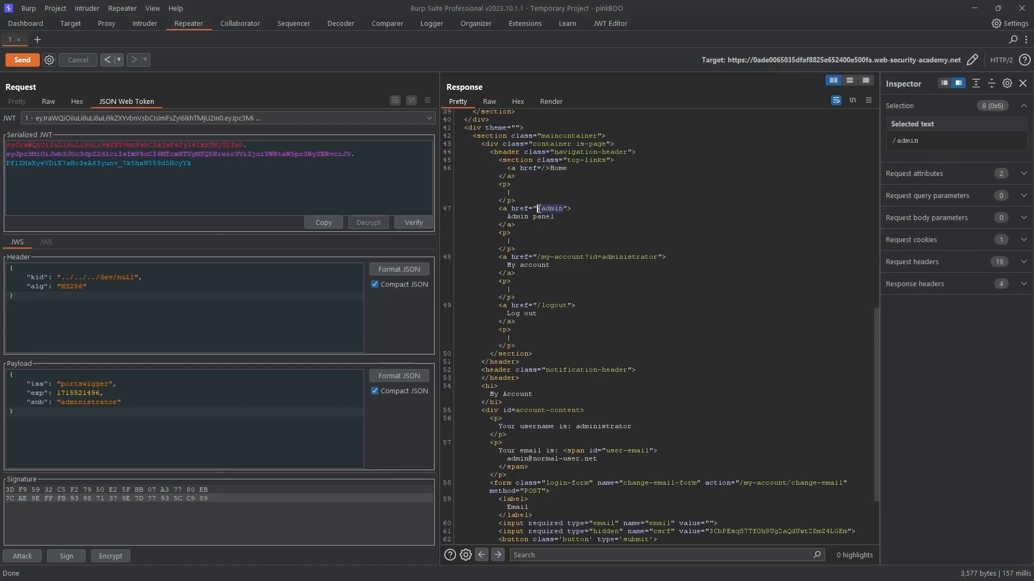
Request /admin then /admin/delete?username=carlos with the forged token, confirming carlos is deleted.
left_click(48, 102)
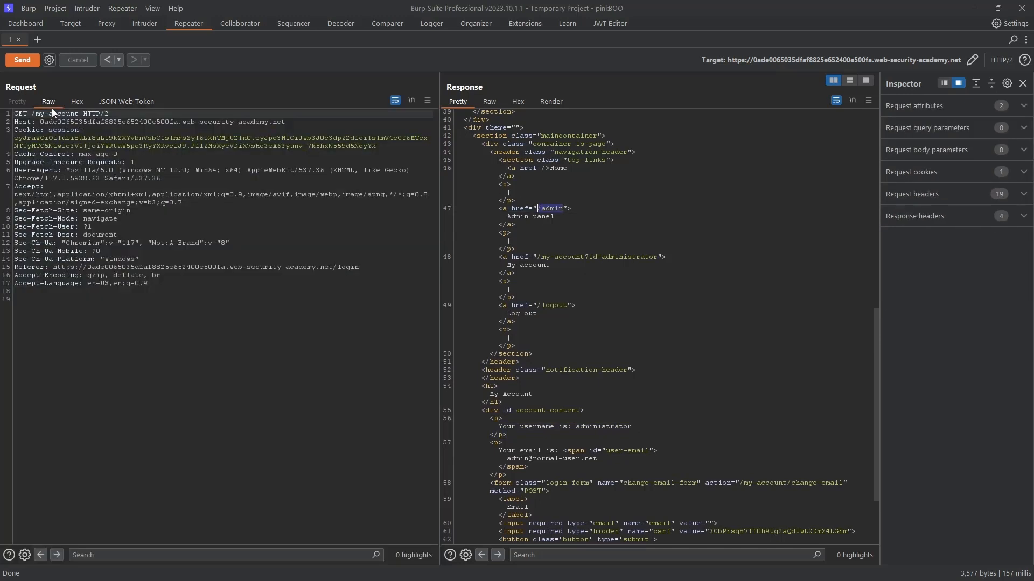
left_click_drag(19, 113, 78, 113)
type("admi")
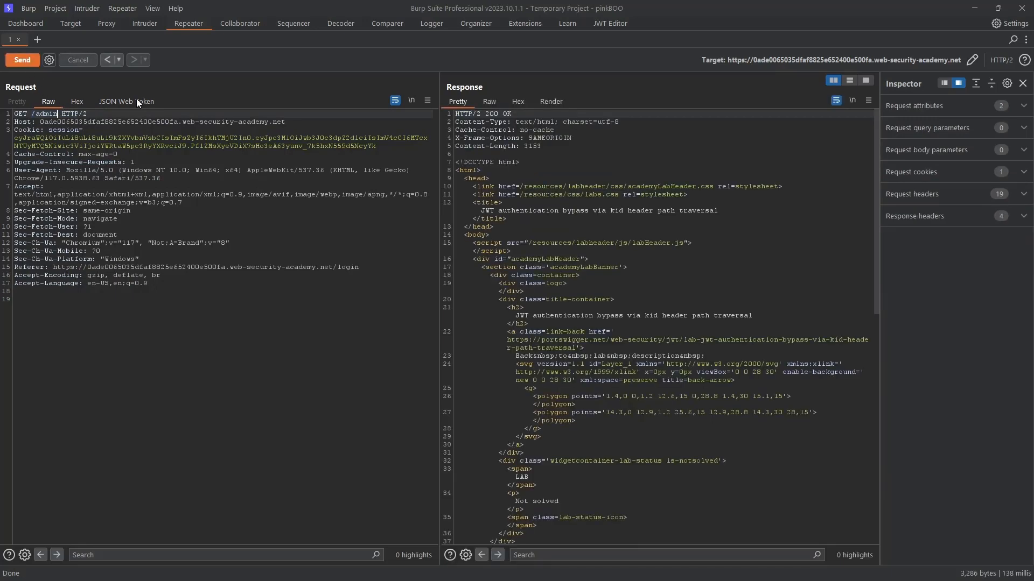
scroll("down", 3)
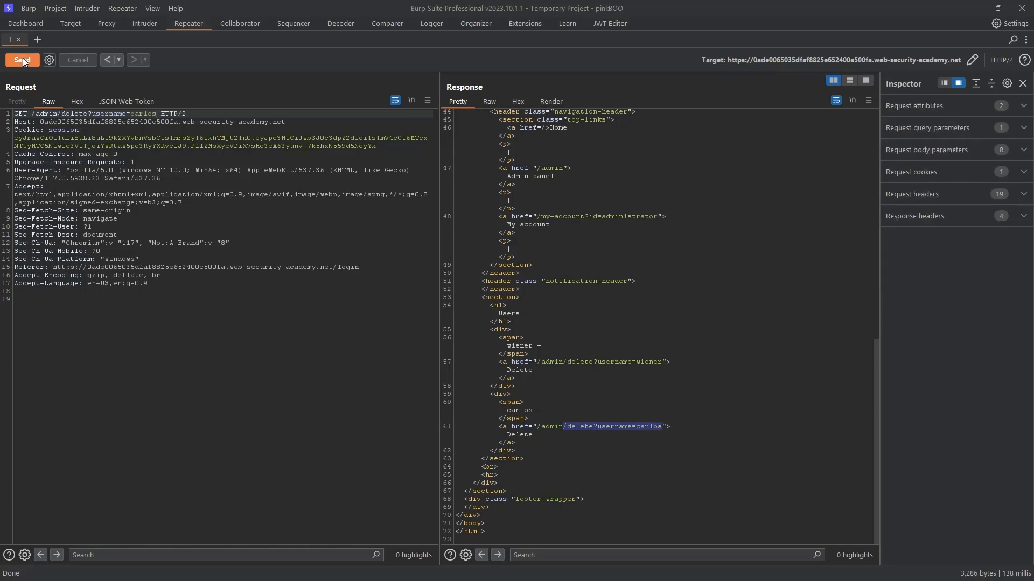
left_click(22, 59)
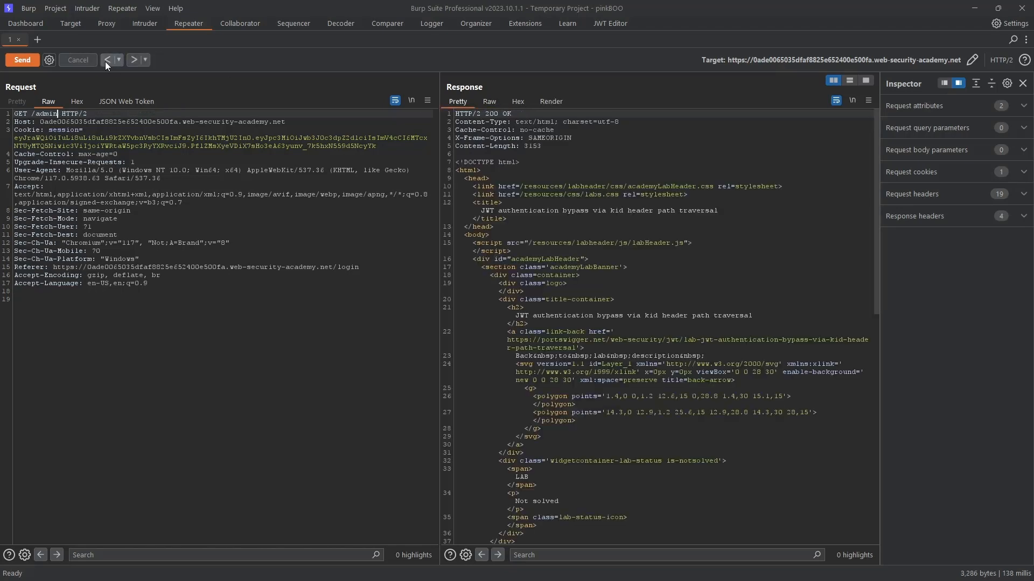
left_click(22, 59)
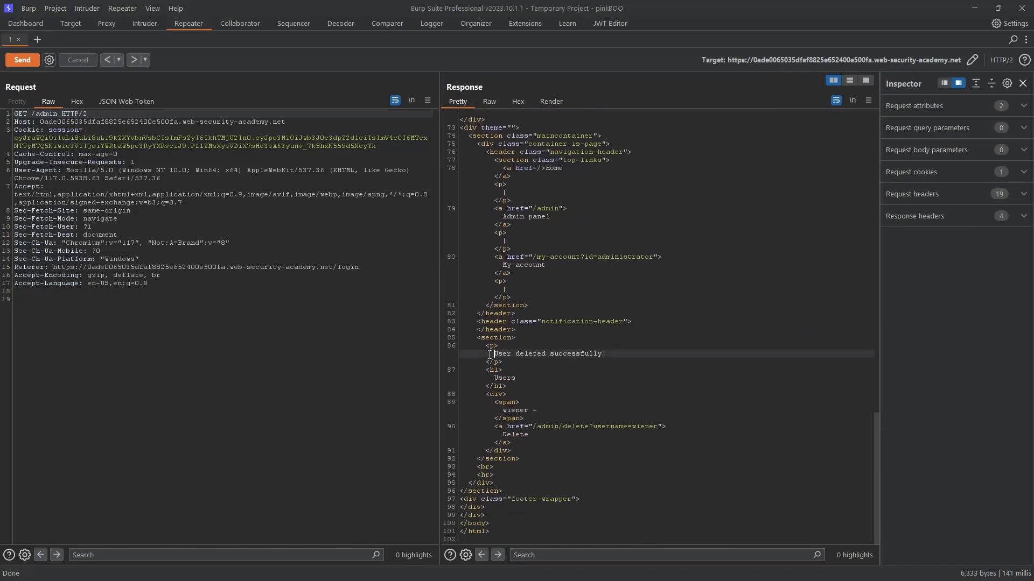
left_click_drag(494, 353, 605, 354)
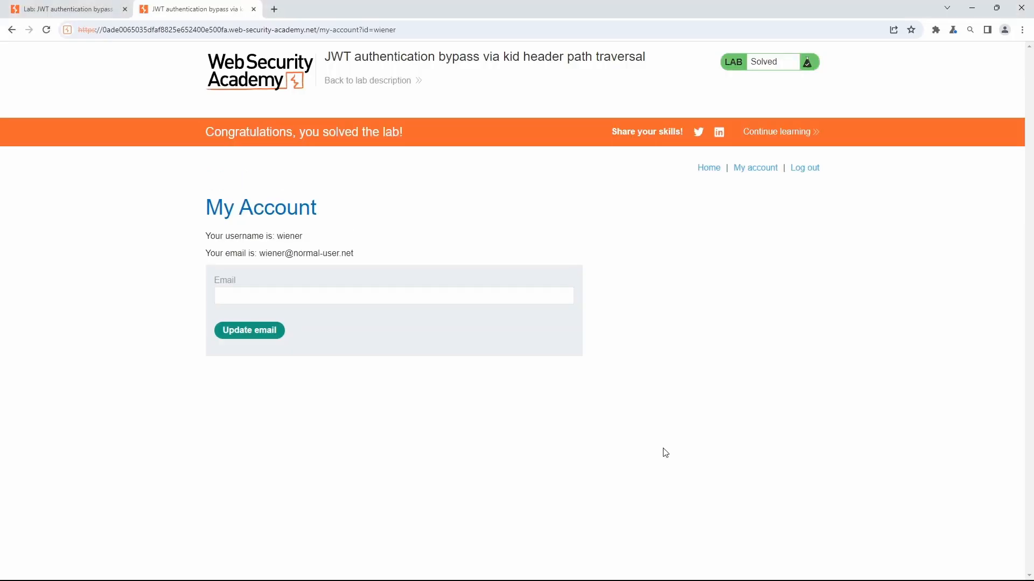
mouse_move(504, 225)
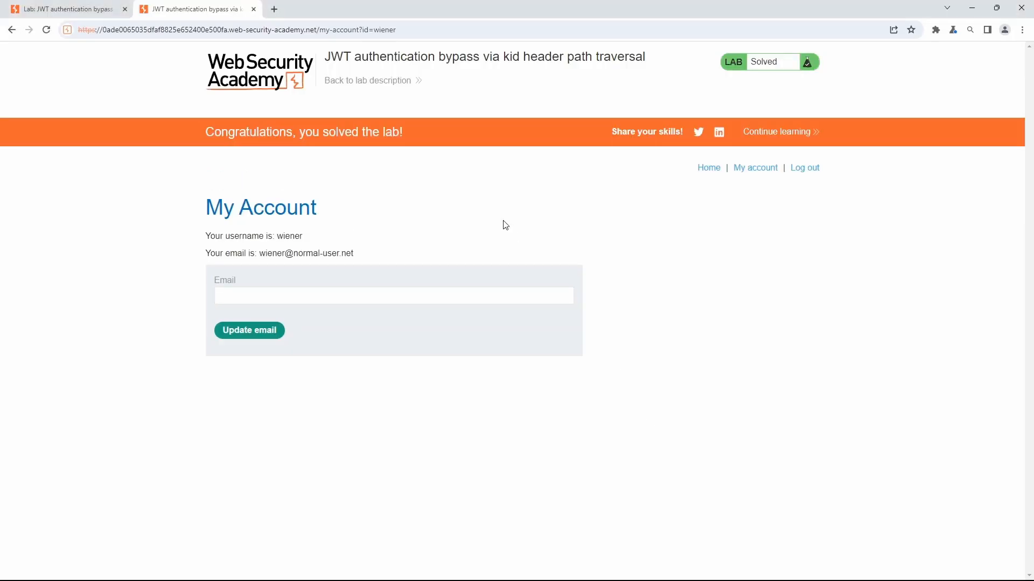